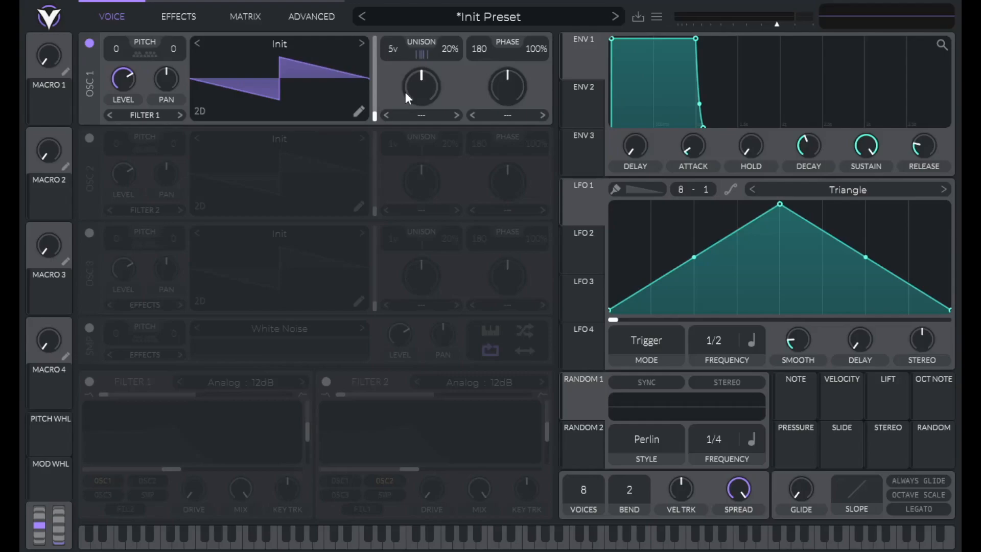
- Set OSC 1 unison detune to 10% and enable OSC 2 at +12 semitones, +10 cents
{"action": "right_click", "coordinate": [421, 87]}
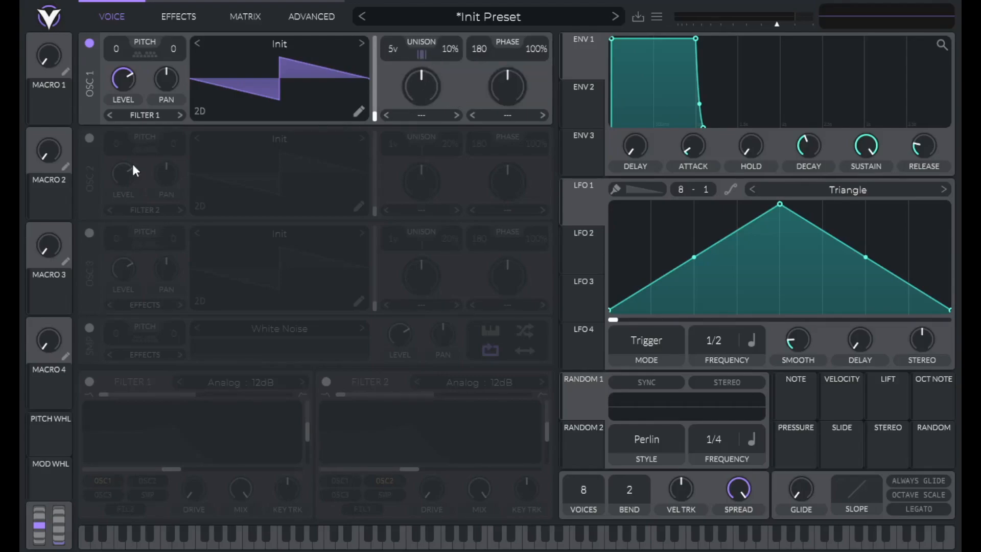
{"action": "left_click", "coordinate": [89, 138]}
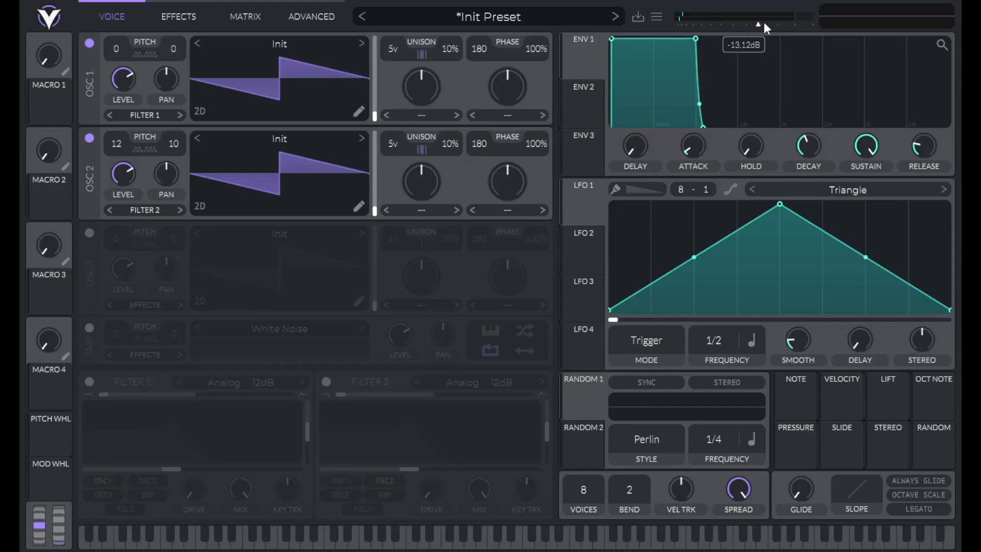
{"action": "mouse_move", "coordinate": [94, 387]}
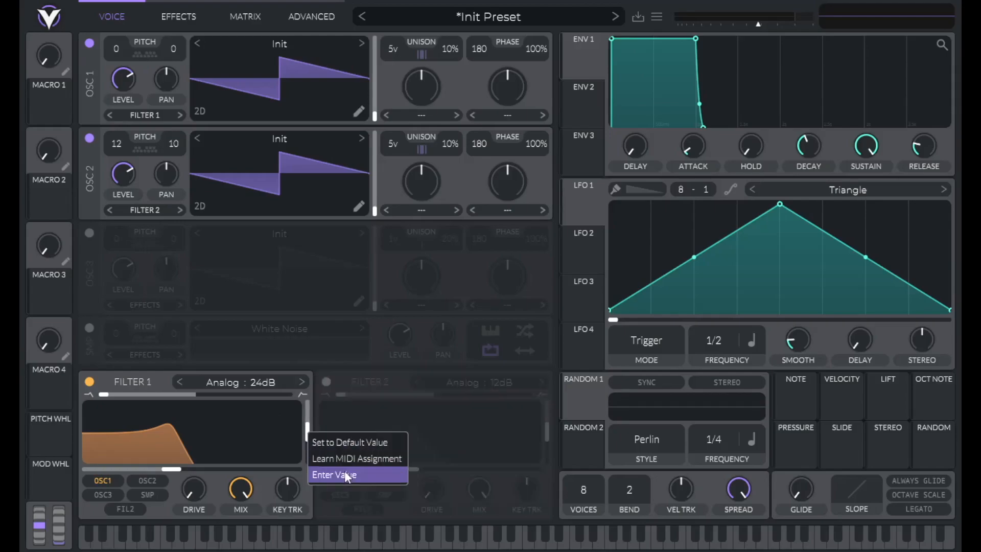
- Enable Filter 1 as Analog 24dB low-pass on OSC1 and OSC2, cutoff mapped to Macro 1 'LP CUTOFF'
{"action": "left_click", "coordinate": [334, 475]}
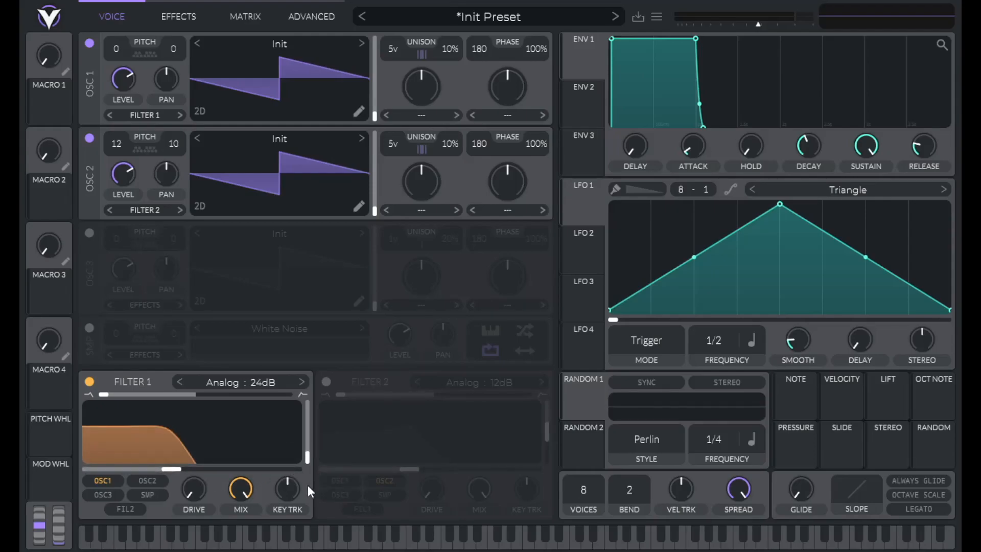
{"action": "mouse_move", "coordinate": [321, 401]}
{"action": "type", "text": "LP CUTOFF"}
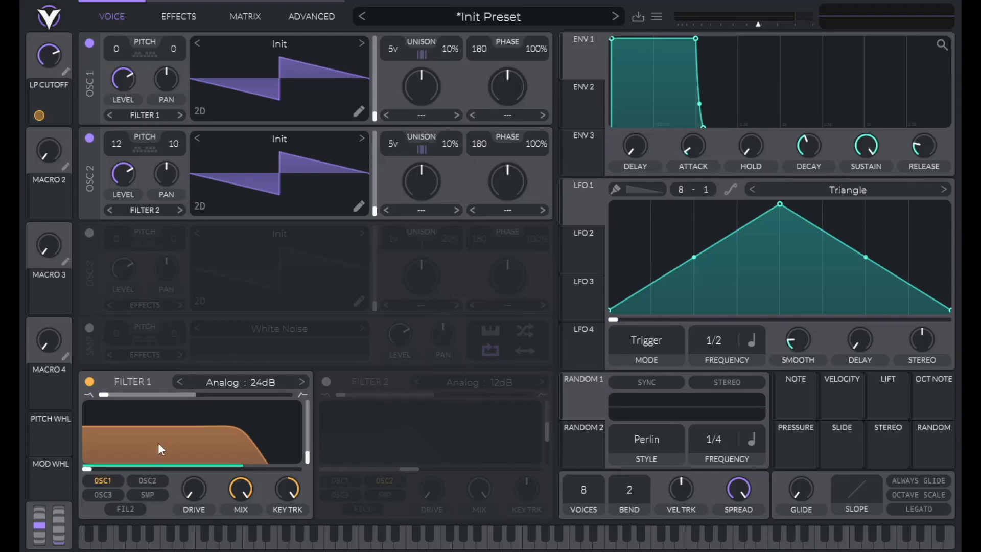
{"action": "left_click", "coordinate": [179, 210]}
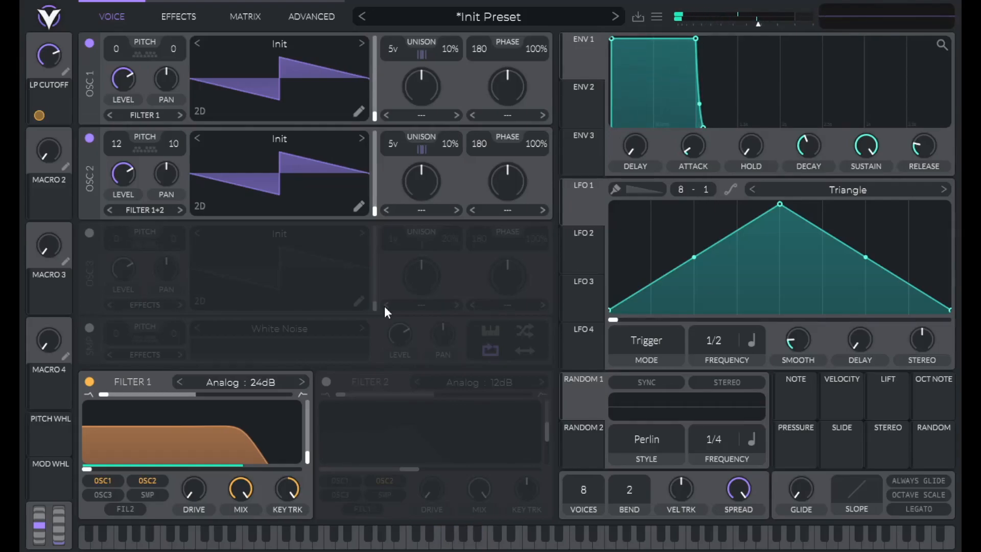
- Enable Filter 2 as a 12dB analog high-pass fed by FIL1, cutoff on Macro 2 'HP CUTOFF'
{"action": "left_click", "coordinate": [326, 382]}
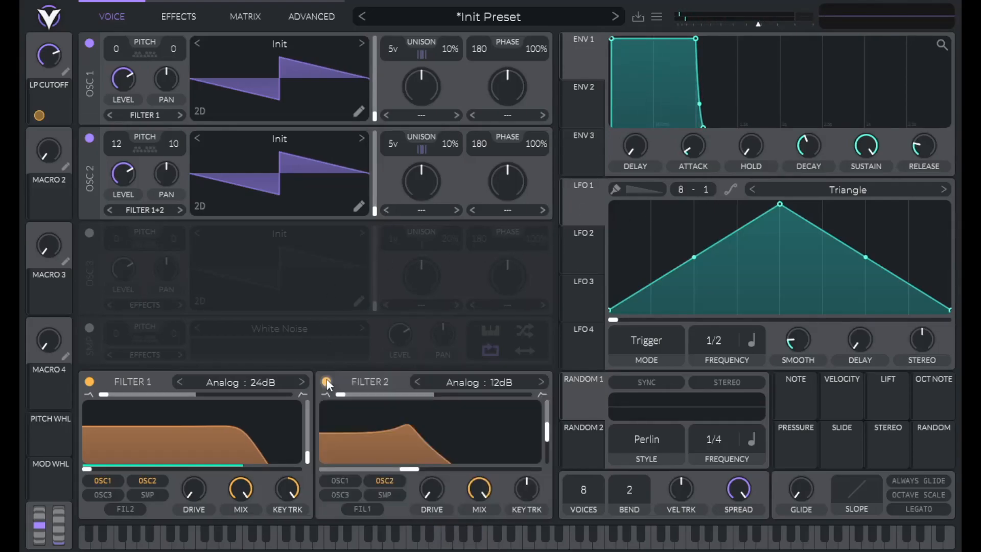
{"action": "left_click", "coordinate": [326, 382]}
{"action": "type", "text": "HP CUTOFF"}
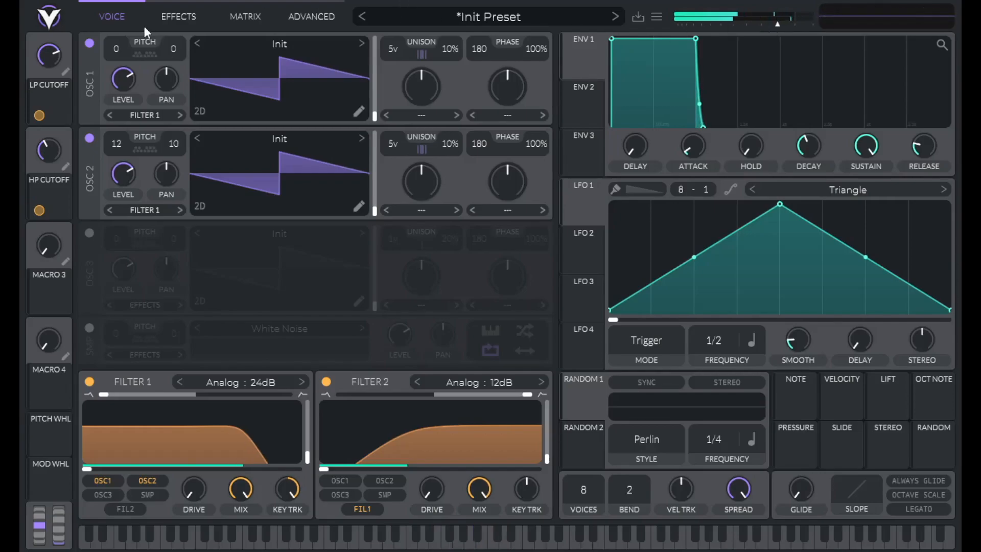
- Enable the Filter effect with the Analog 24dB model
{"action": "left_click", "coordinate": [179, 16]}
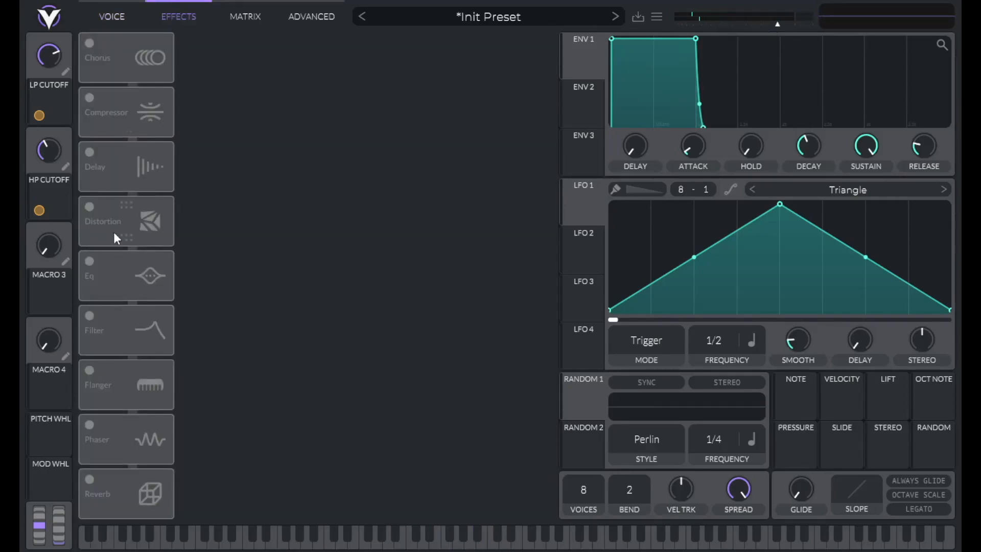
{"action": "left_click", "coordinate": [126, 330]}
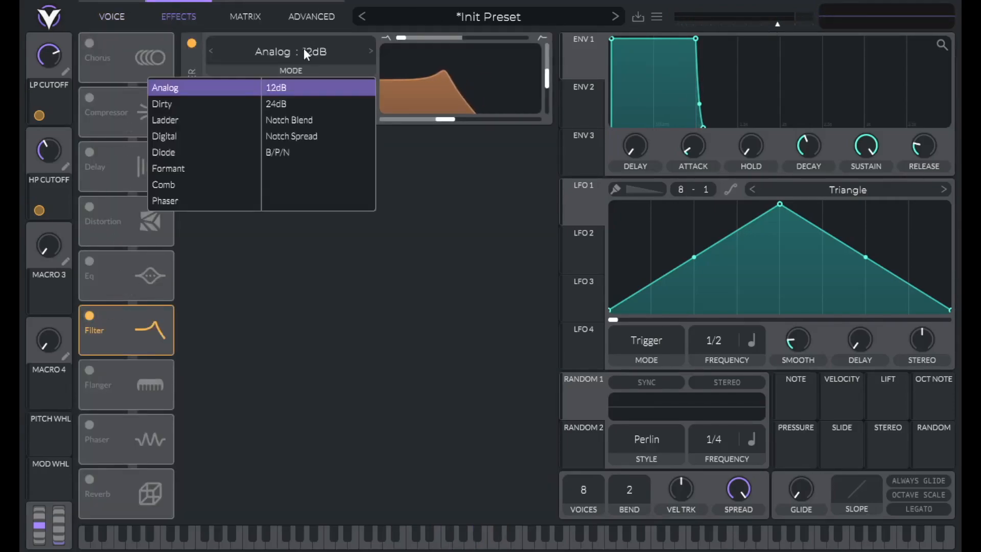
{"action": "left_click", "coordinate": [276, 103]}
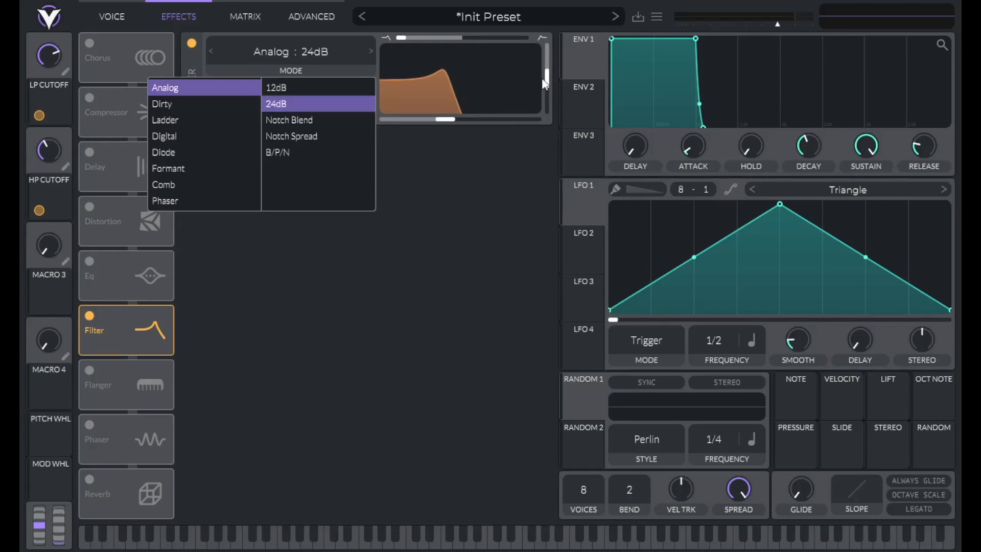
{"action": "left_click", "coordinate": [276, 104]}
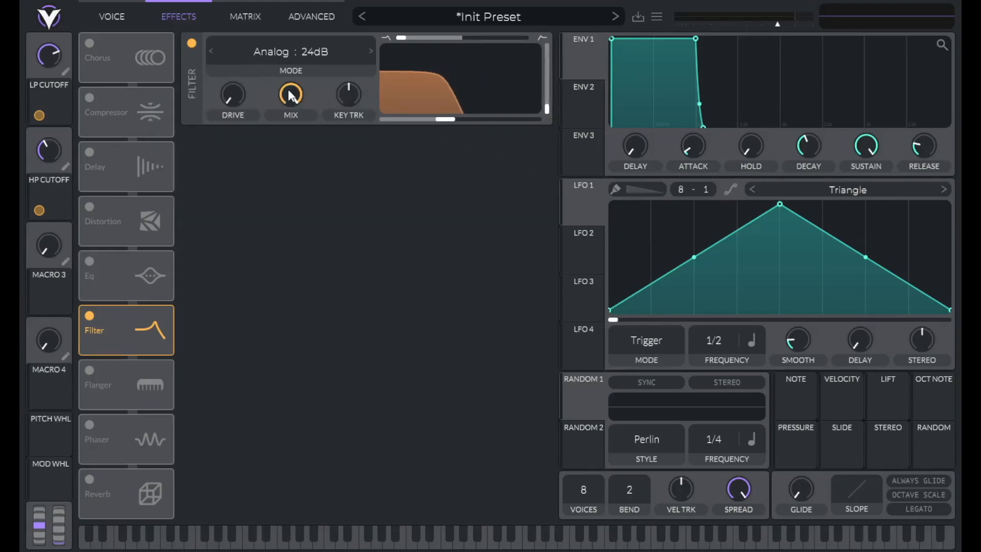
- Enter a raised cutoff for the filter effect and assign the mod wheel to its drive
{"action": "right_click", "coordinate": [291, 95]}
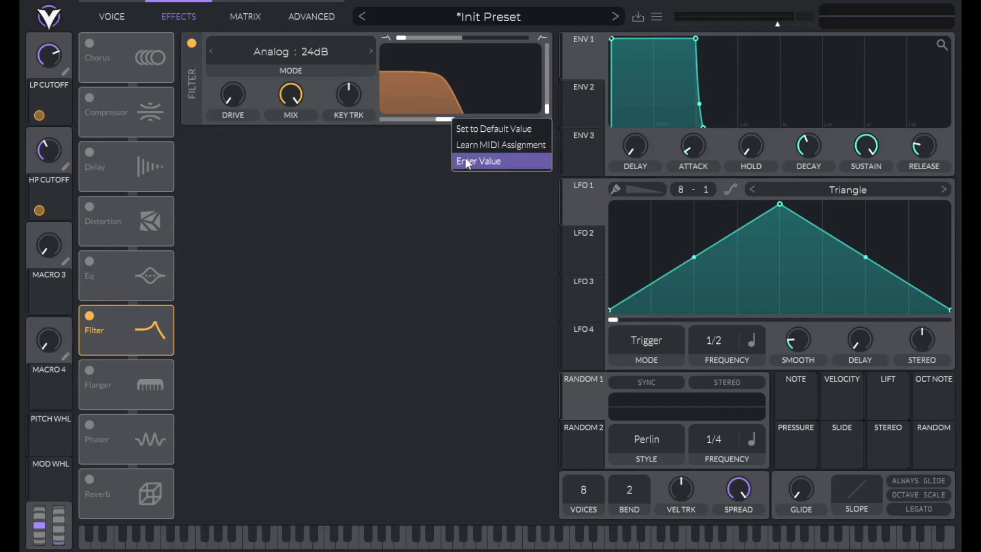
{"action": "left_click", "coordinate": [478, 162]}
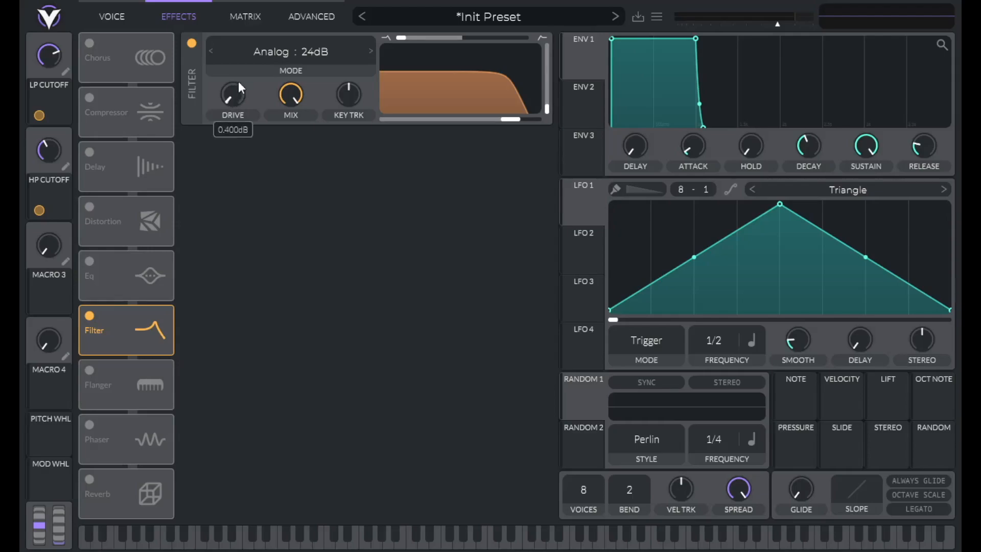
{"action": "mouse_move", "coordinate": [51, 487]}
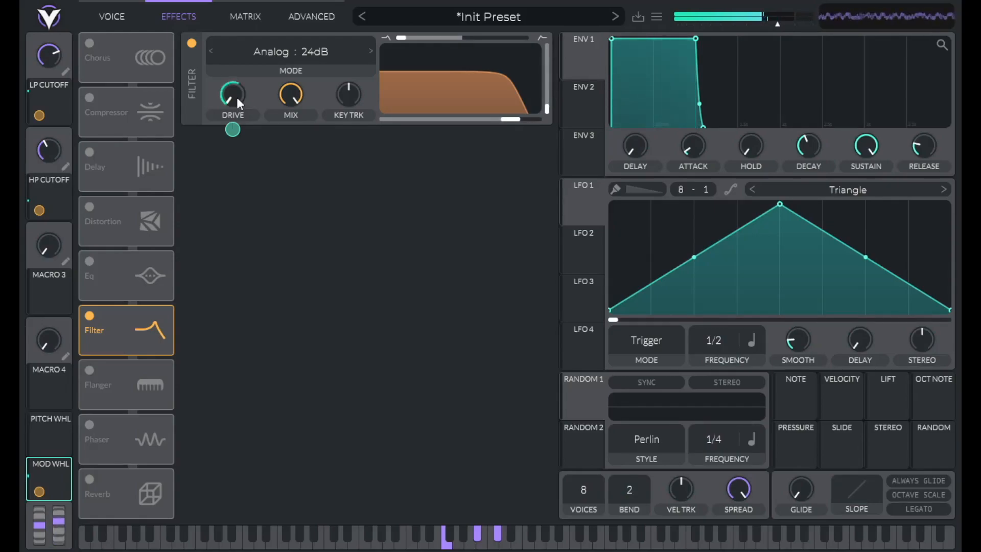
{"action": "left_click_drag", "start_coordinate": [233, 98], "coordinate": [233, 87]}
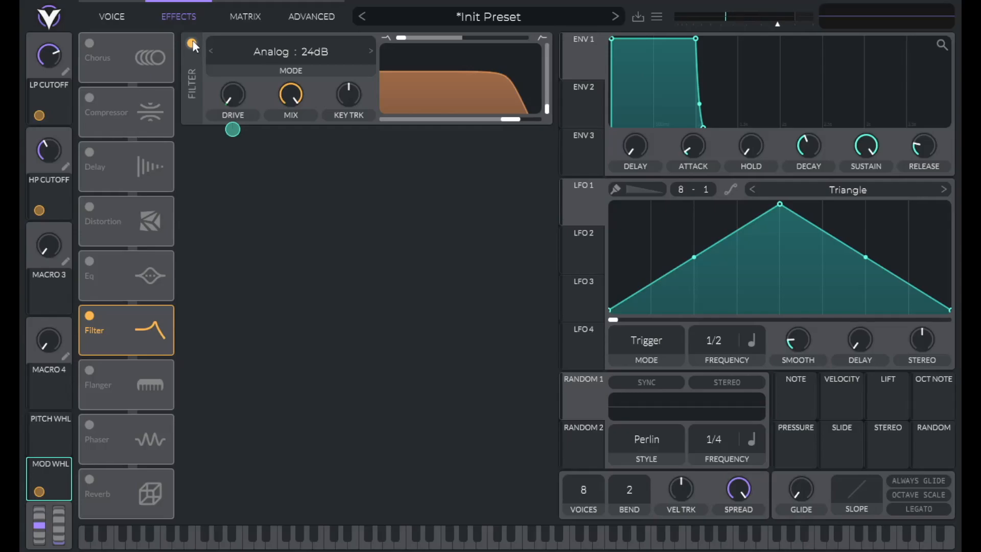
- Enter an exact LFO 1 modulation amount on Macro 3 and rename it VIB DEPTH
{"action": "left_click", "coordinate": [111, 16]}
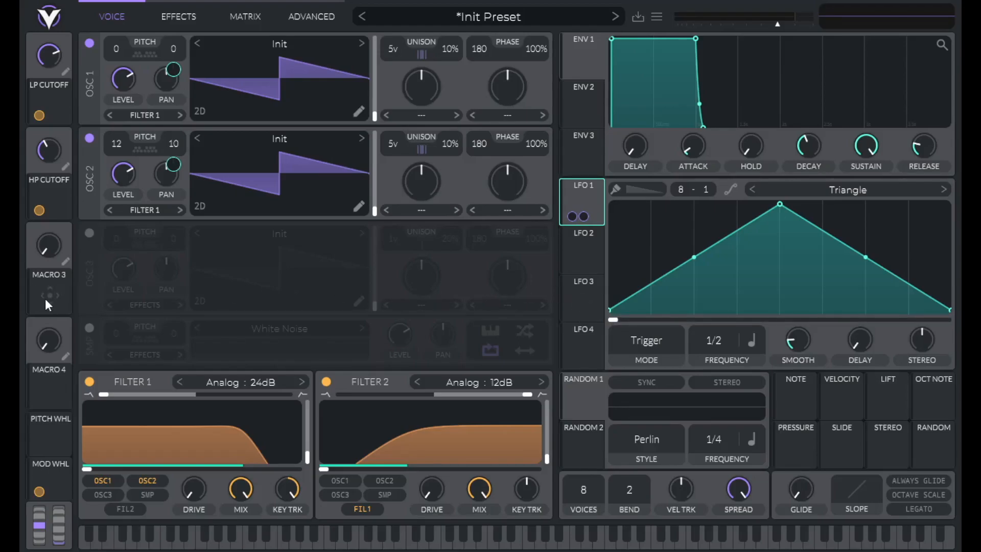
{"action": "left_click", "coordinate": [48, 291]}
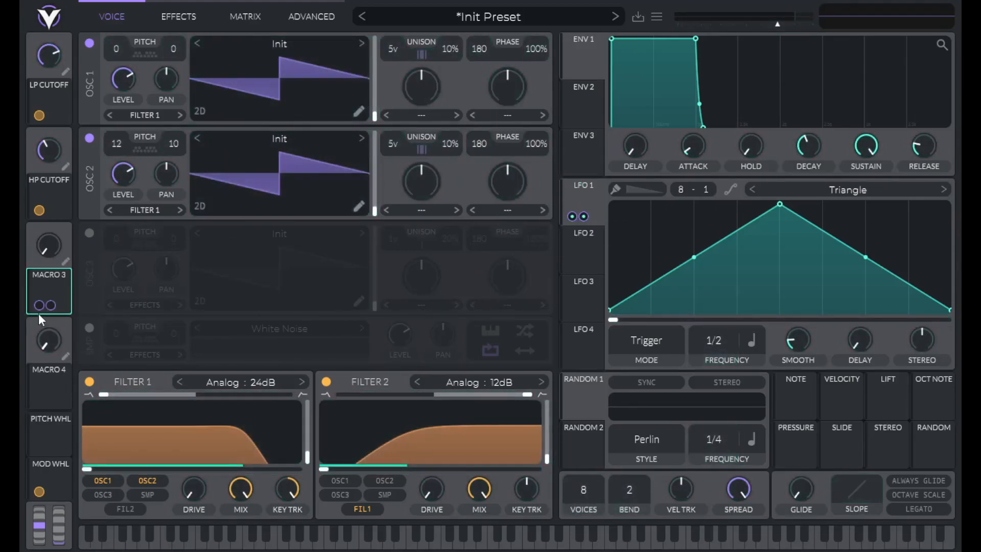
{"action": "right_click", "coordinate": [49, 306]}
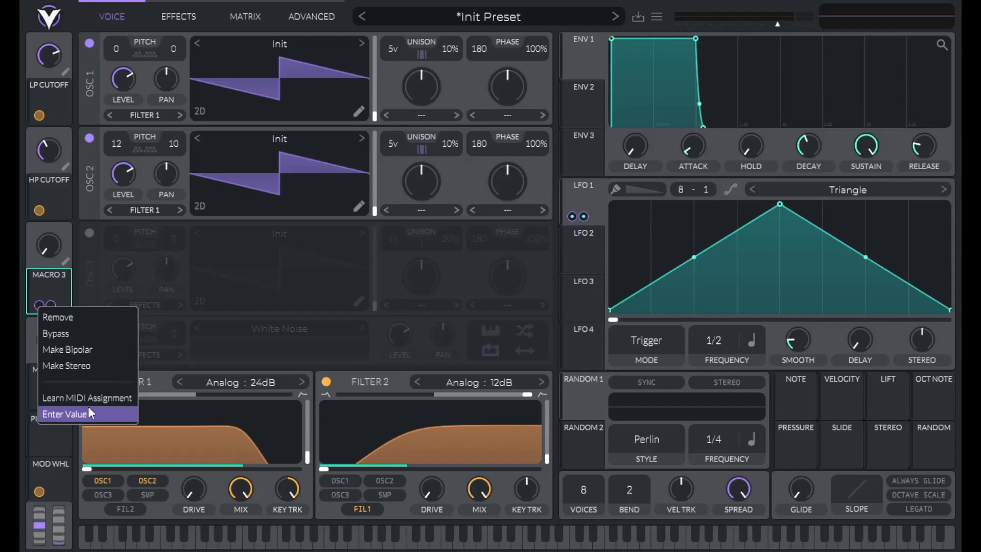
{"action": "left_click", "coordinate": [64, 414]}
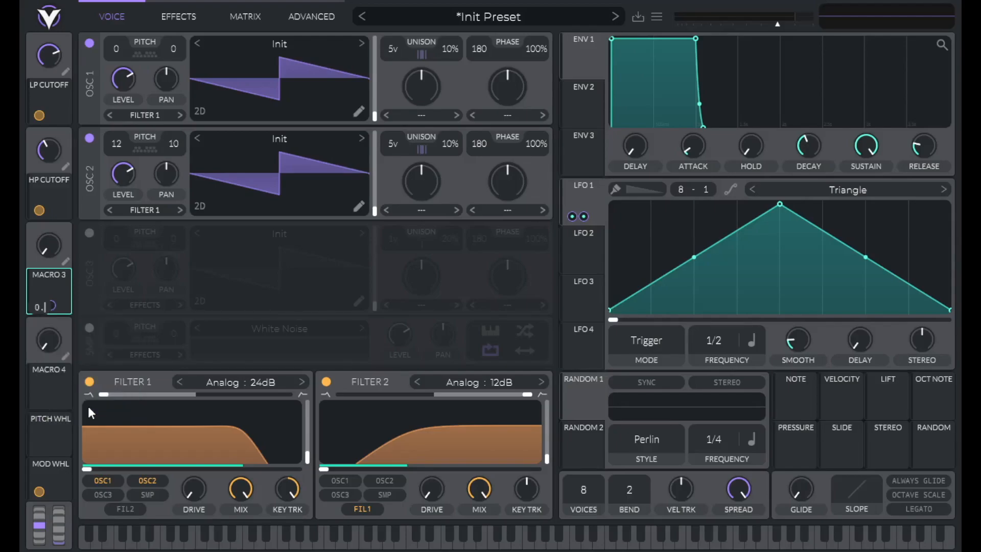
{"action": "left_click", "coordinate": [49, 307]}
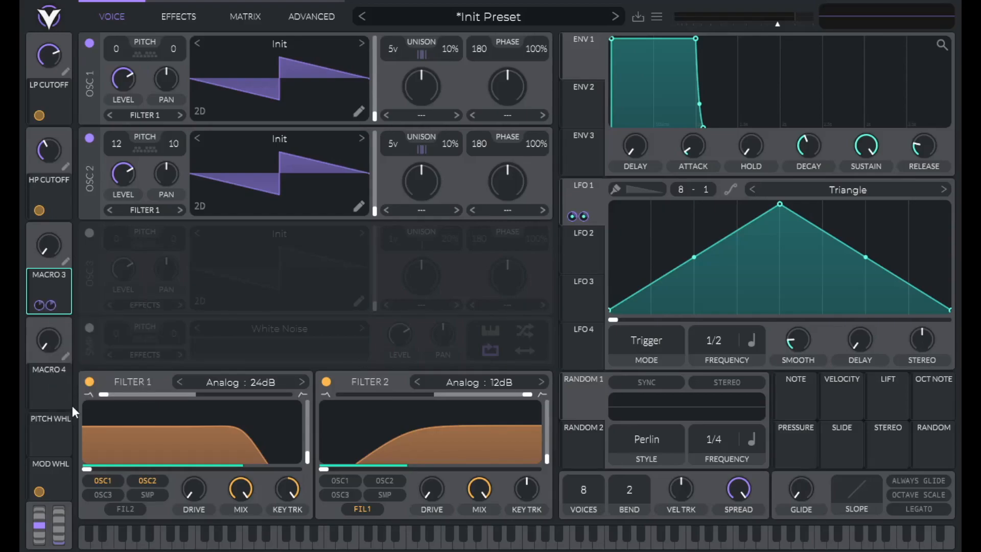
{"action": "right_click", "coordinate": [48, 245]}
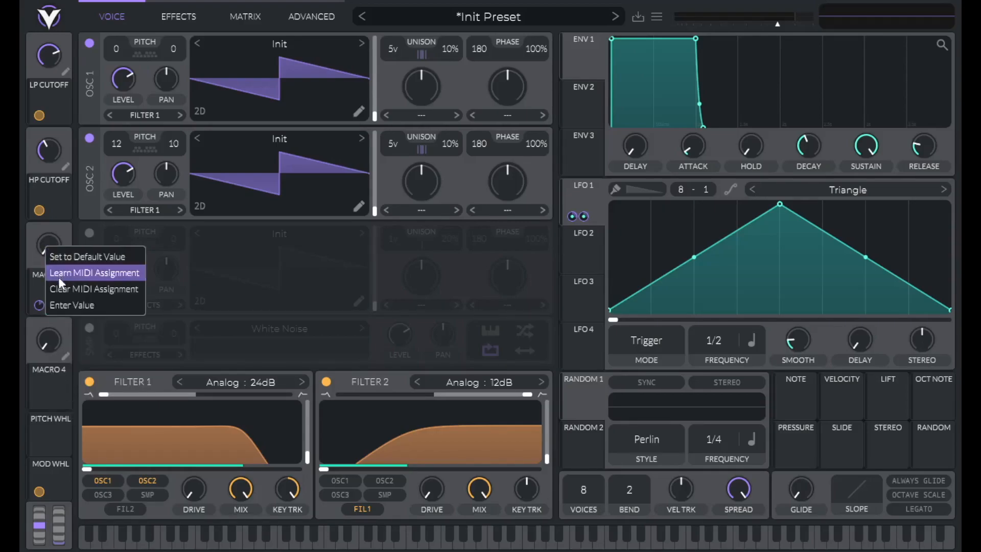
{"action": "left_click", "coordinate": [72, 305]}
{"action": "type", "text": "VIB DEPTH"}
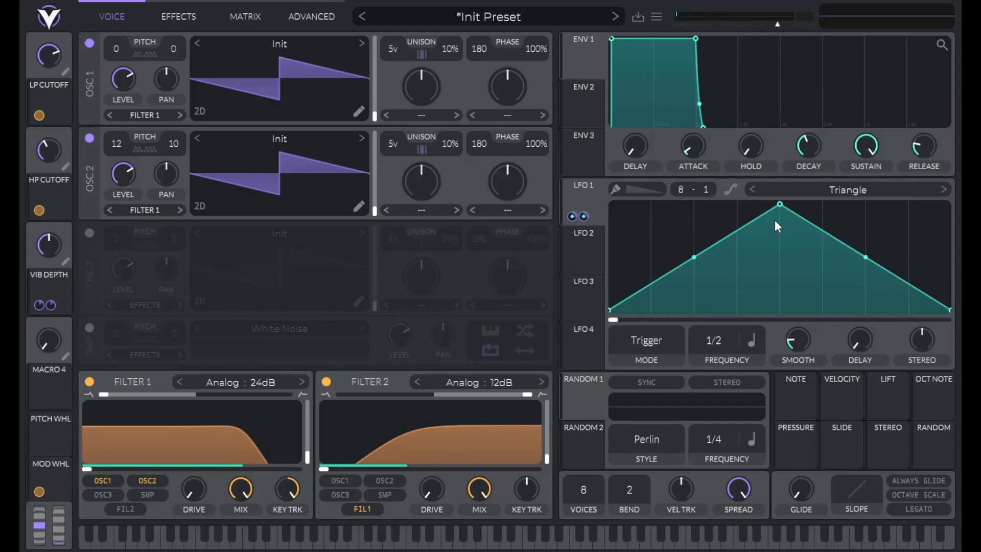
{"action": "mouse_move", "coordinate": [703, 206]}
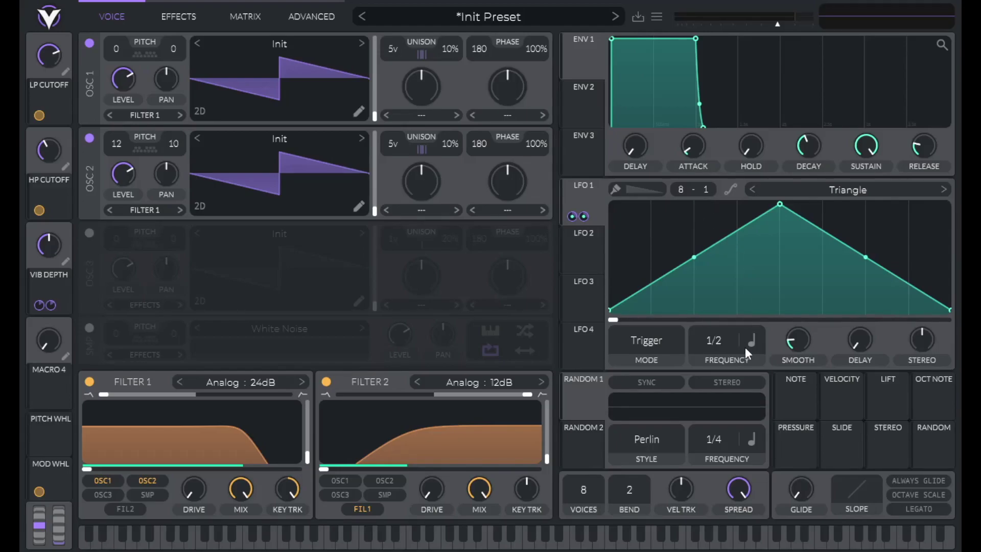
- Set LFO 1 to a free 0.750-second rate, link Macro 4 to it, and name it VIB SPEED
{"action": "left_click", "coordinate": [754, 346]}
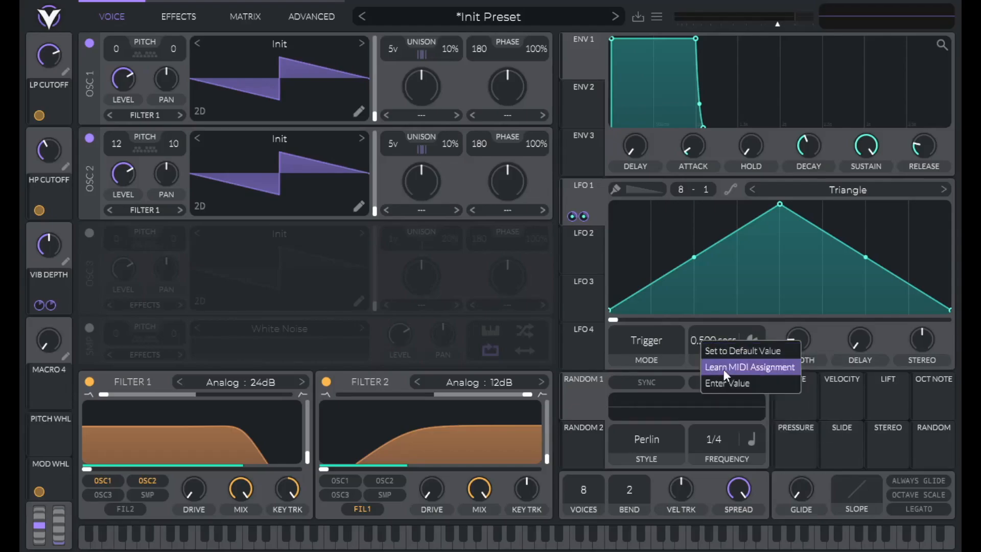
{"action": "left_click", "coordinate": [727, 383]}
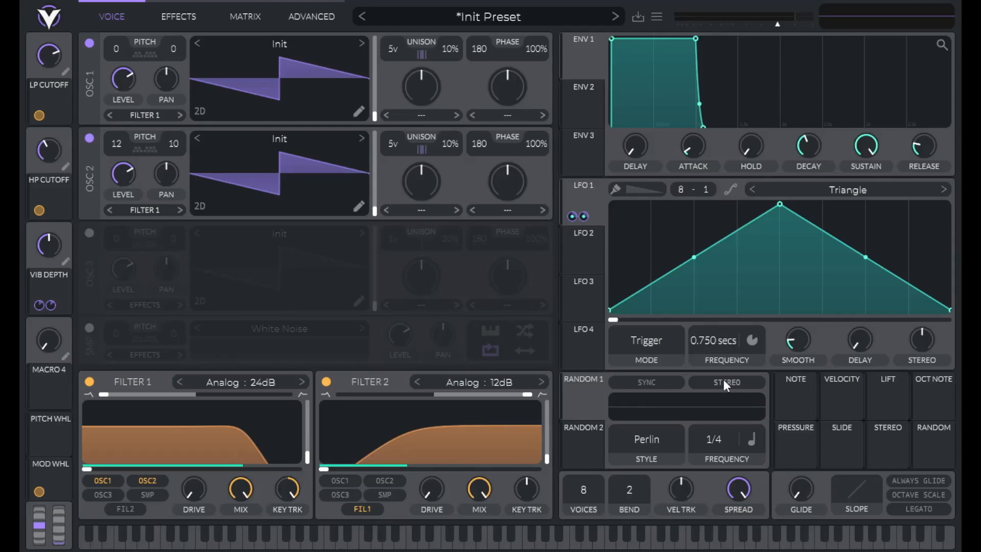
{"action": "left_click", "coordinate": [49, 387]}
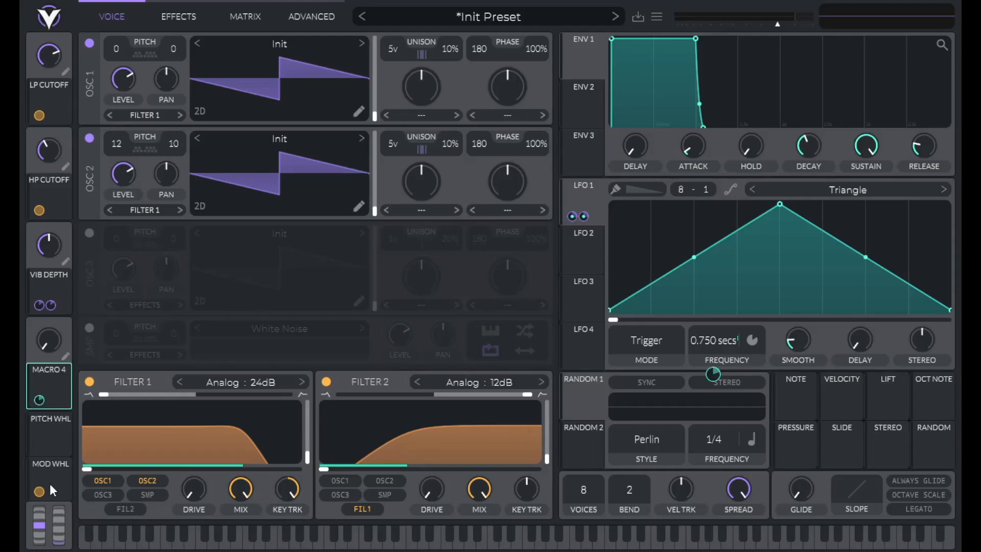
{"action": "right_click", "coordinate": [48, 337]}
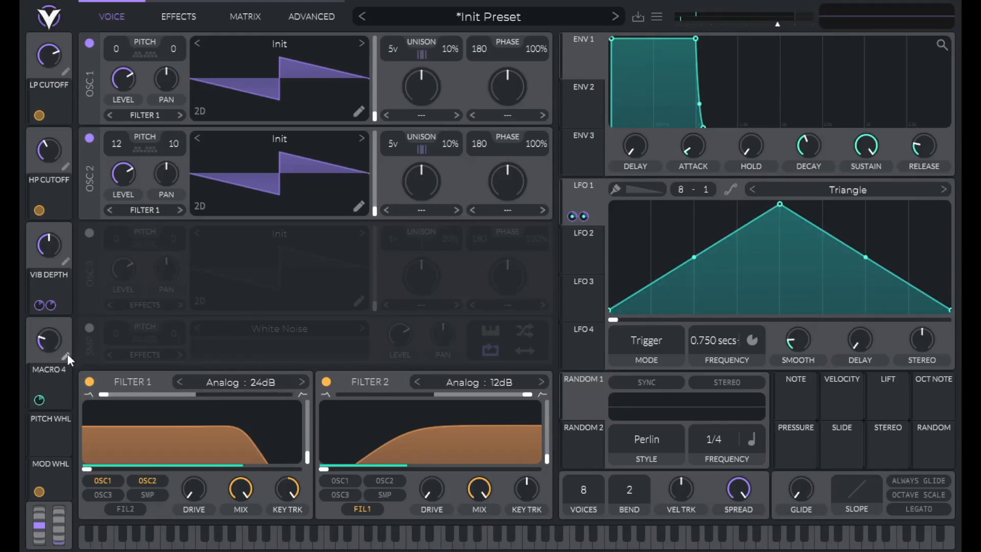
{"action": "double_click", "coordinate": [49, 369]}
{"action": "type", "text": "VIB SPEED"}
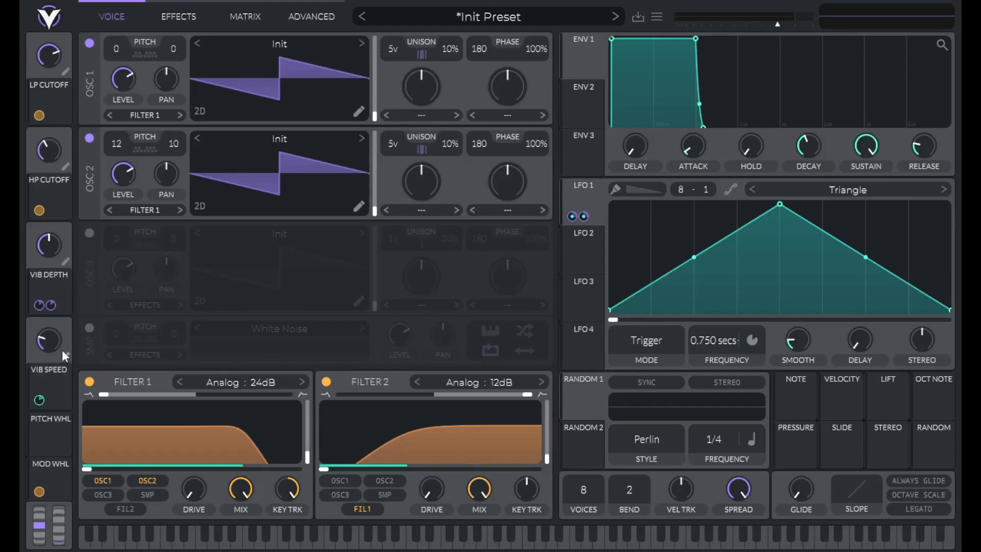
{"action": "mouse_move", "coordinate": [109, 305]}
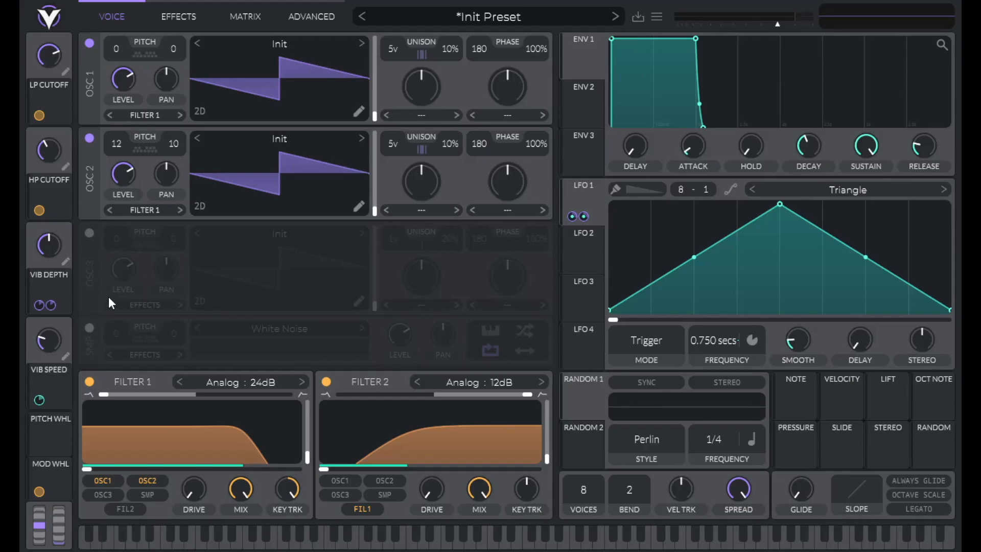
{"action": "mouse_move", "coordinate": [596, 266]}
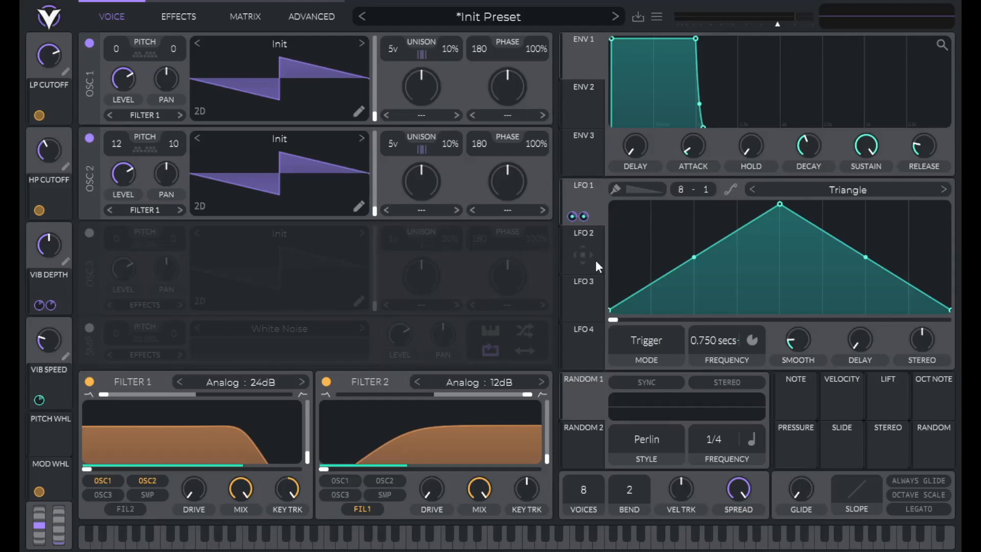
{"action": "mouse_move", "coordinate": [619, 315]}
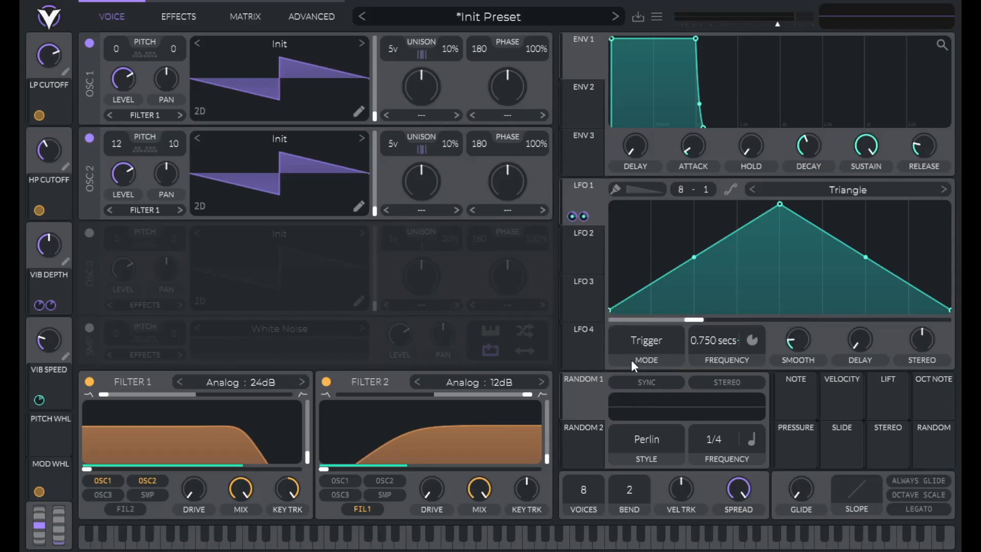
{"action": "mouse_move", "coordinate": [614, 214]}
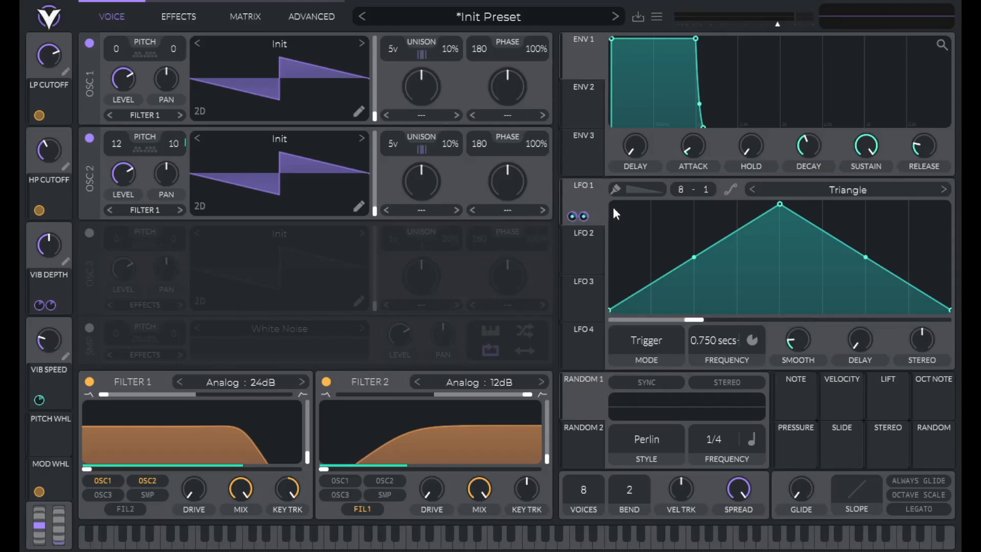
{"action": "mouse_move", "coordinate": [693, 257]}
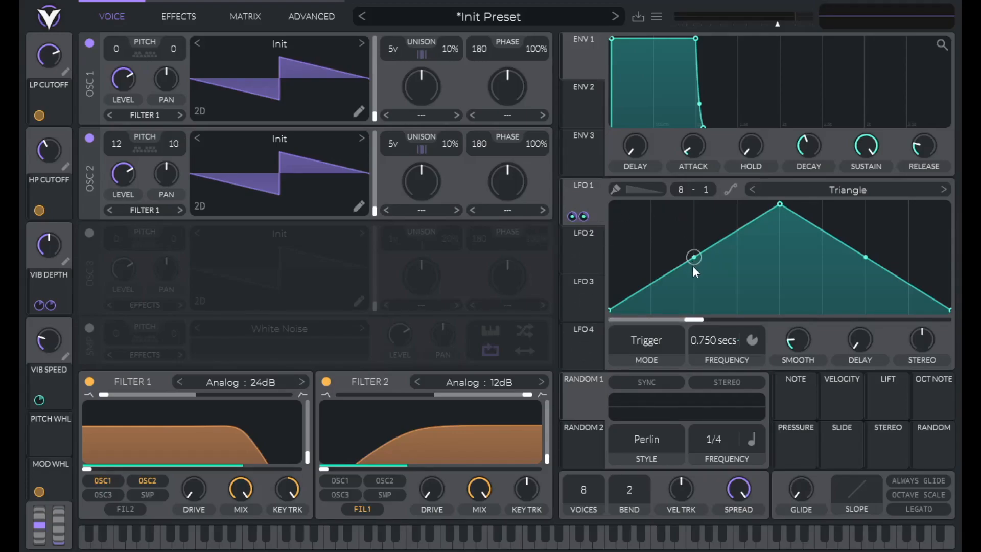
{"action": "mouse_move", "coordinate": [693, 266]}
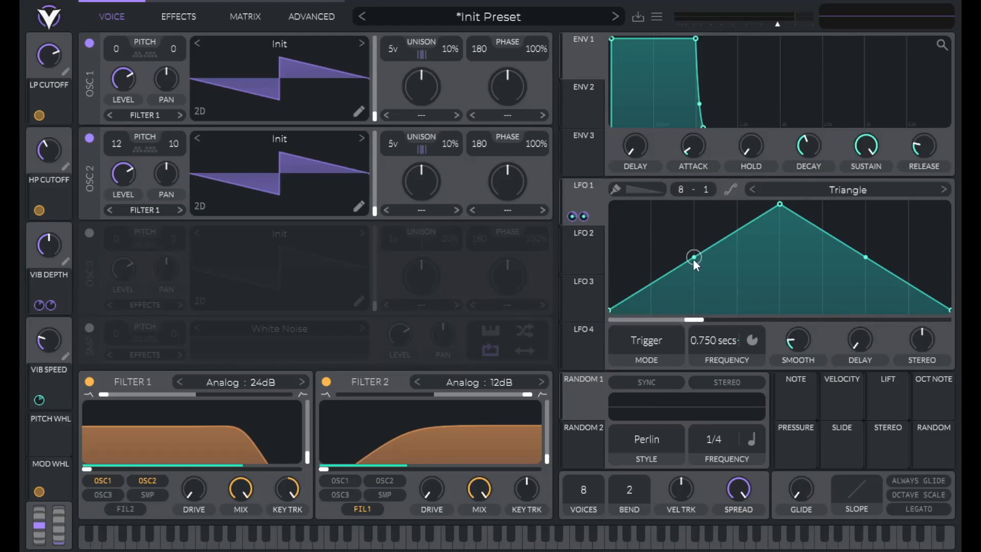